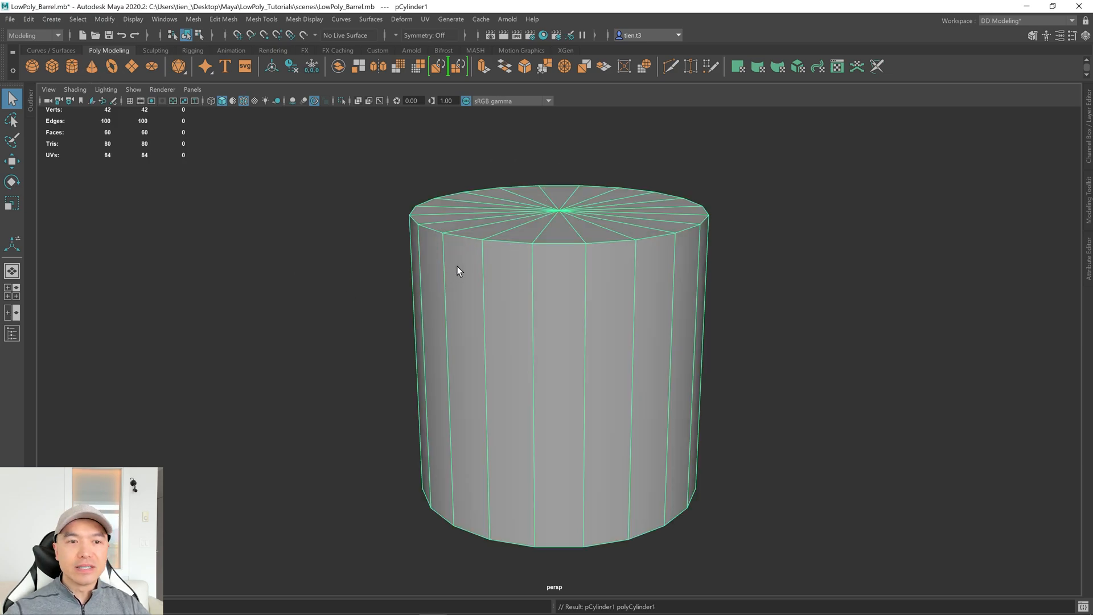
pyautogui.moveTo(648, 355)
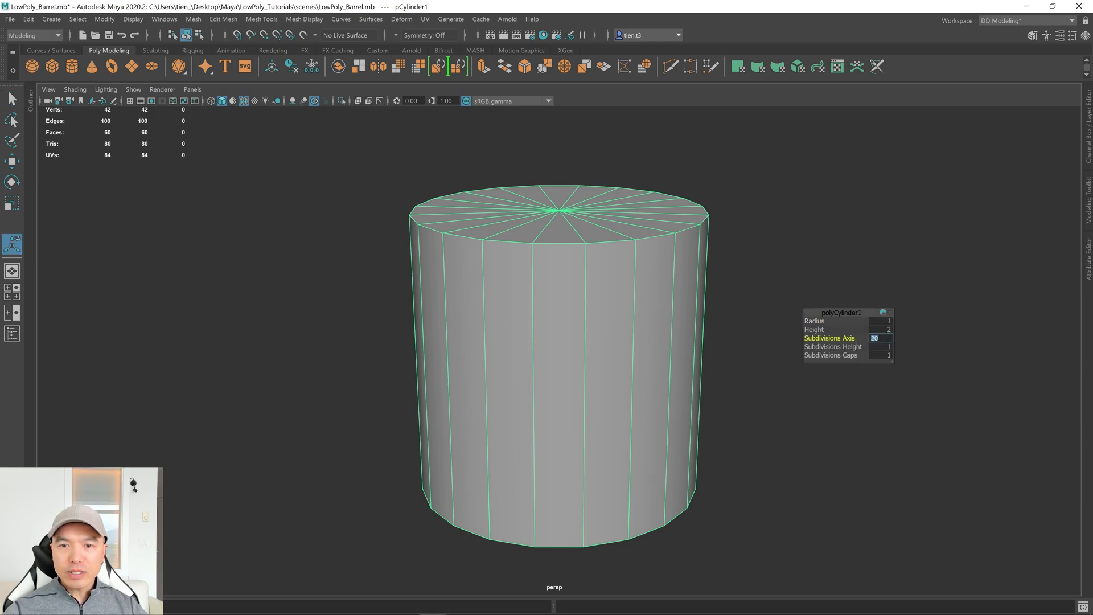
# - Set polyCylinder1 Subdivisions Axis to 8 for an eight-sided prism
pyautogui.write('8')
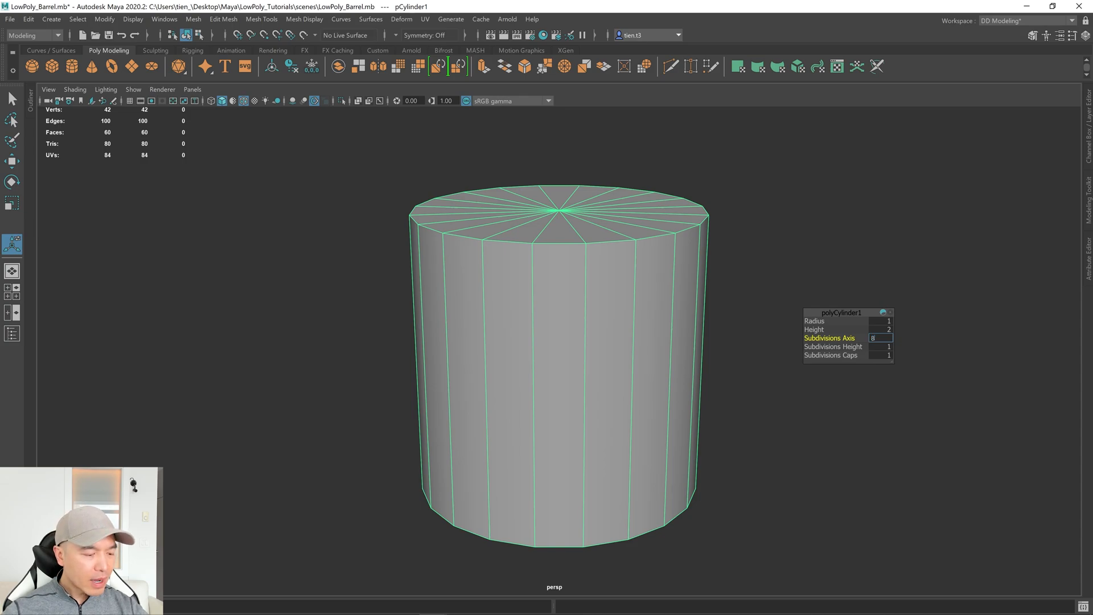
pyautogui.write('8')
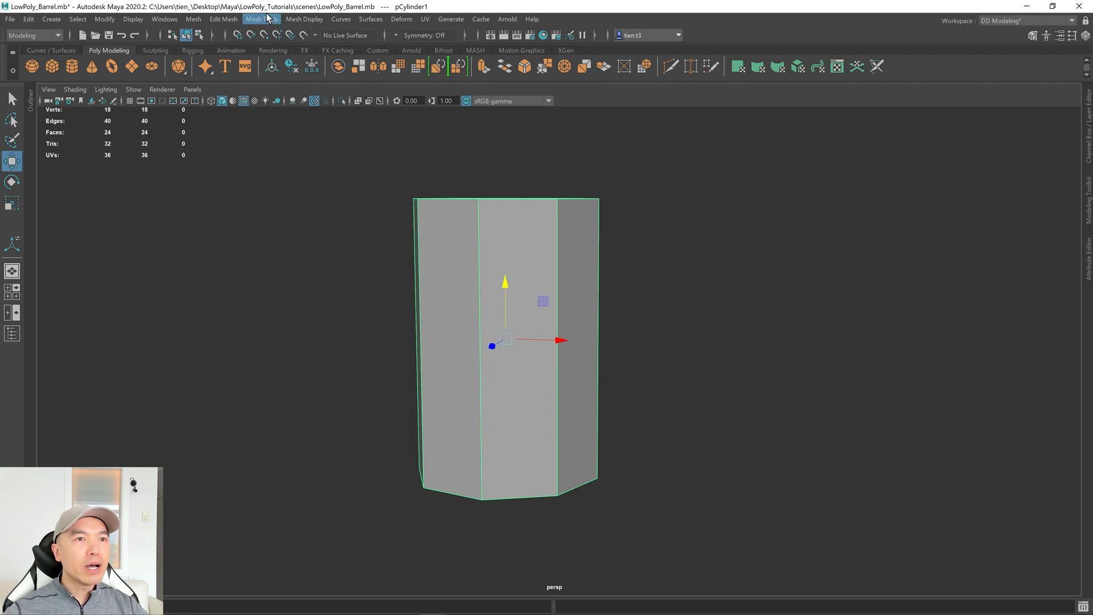
# - Enable Multiple edge loops in the Insert Edge Loop settings via Mesh Tools
pyautogui.click(261, 19)
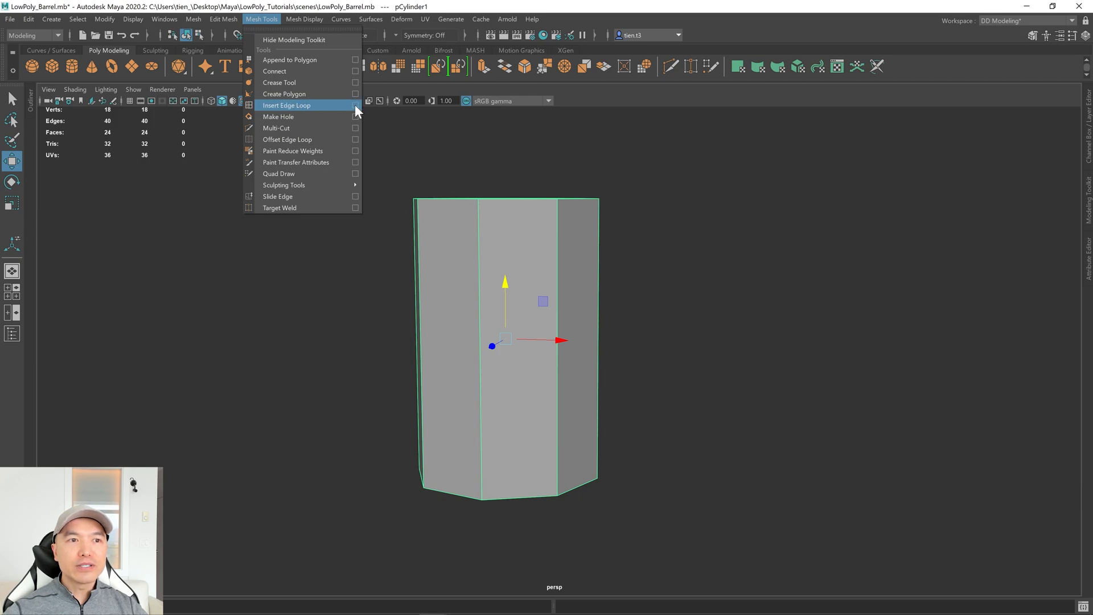
pyautogui.click(286, 105)
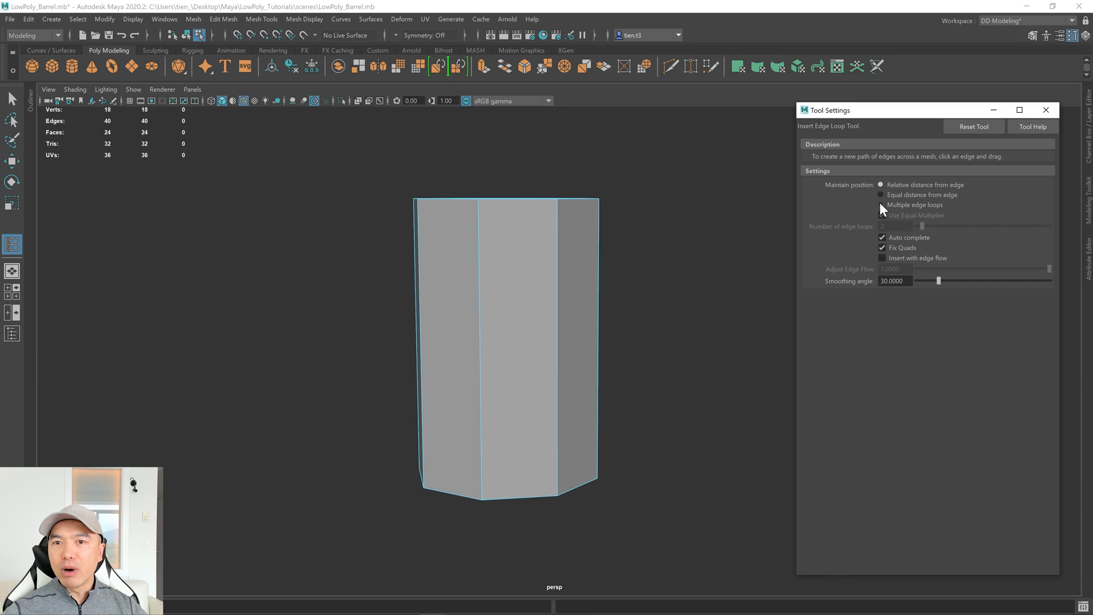
pyautogui.click(881, 204)
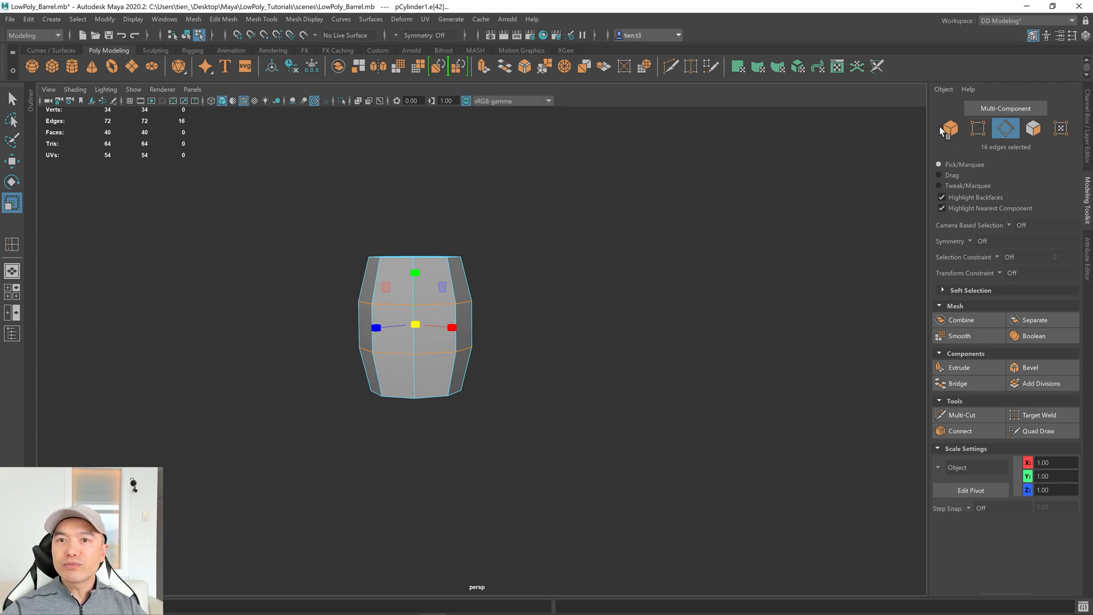
pyautogui.moveTo(717, 288)
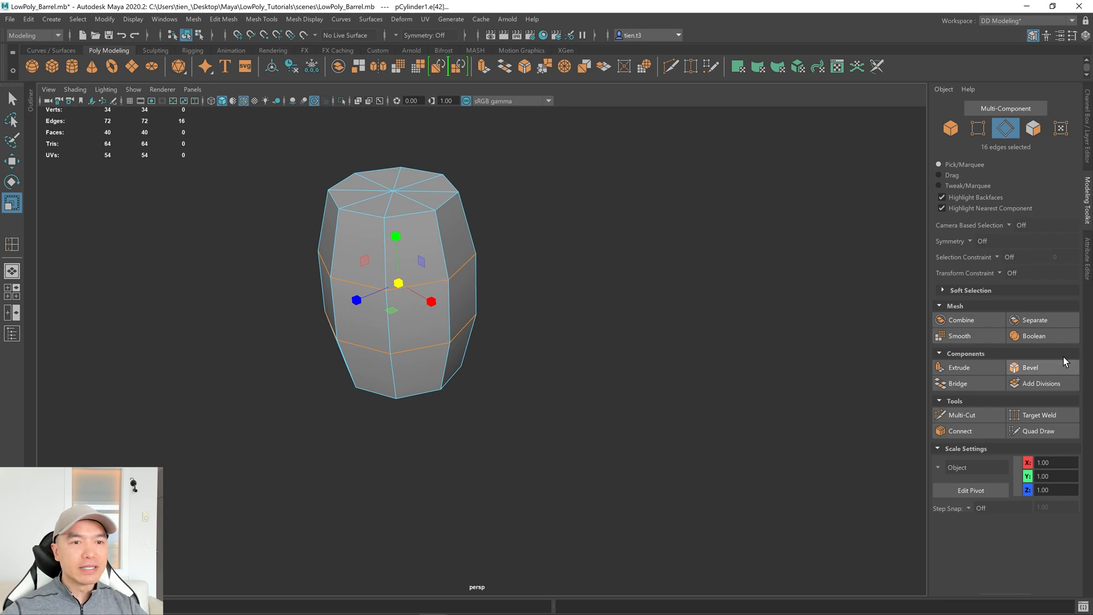
# - Bevel the middle edge loops with polyBevel1 Fraction 0.34
pyautogui.click(1029, 367)
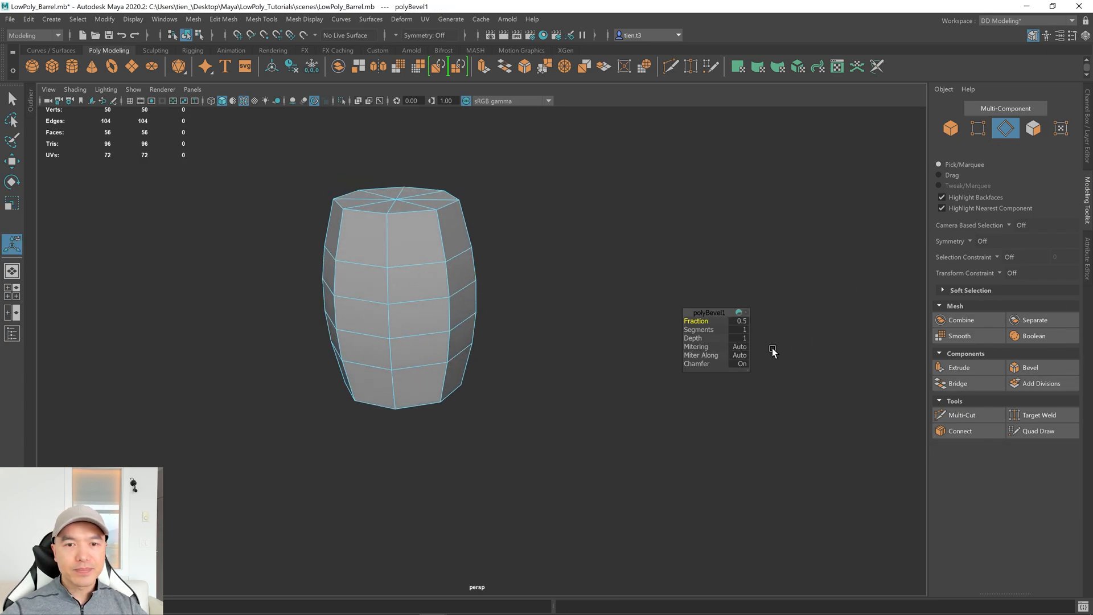
pyautogui.moveTo(710, 321); pyautogui.dragTo(691, 322)
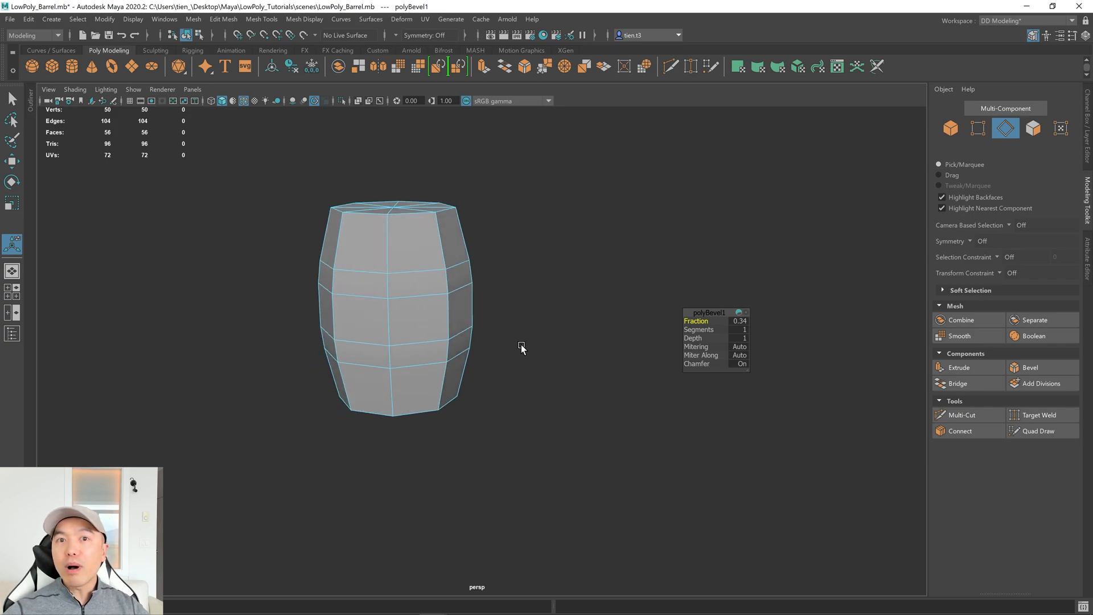
pyautogui.moveTo(458, 351)
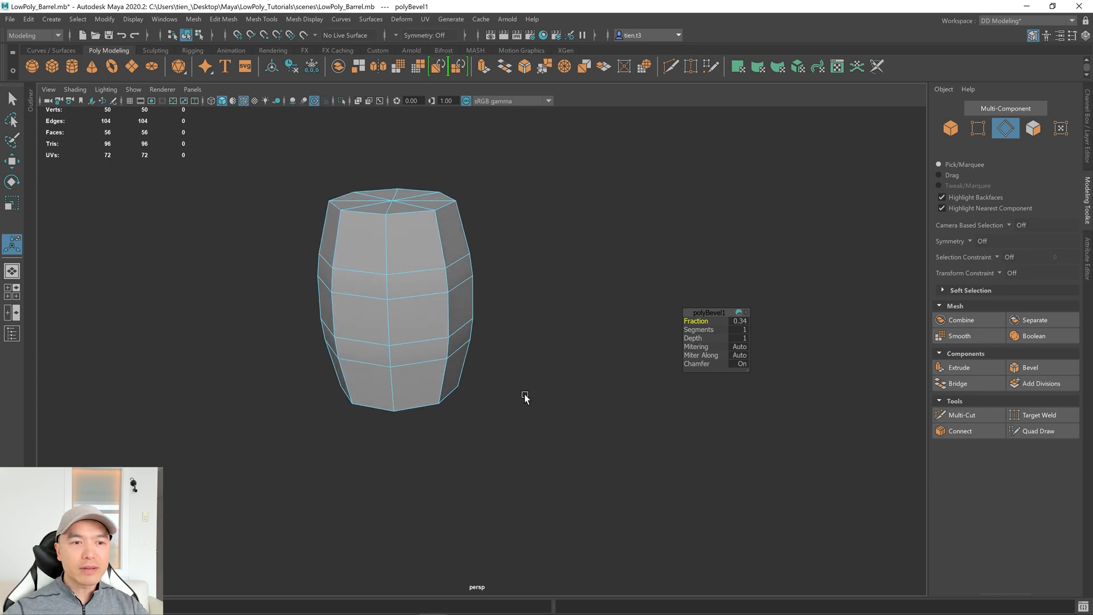
pyautogui.moveTo(563, 262)
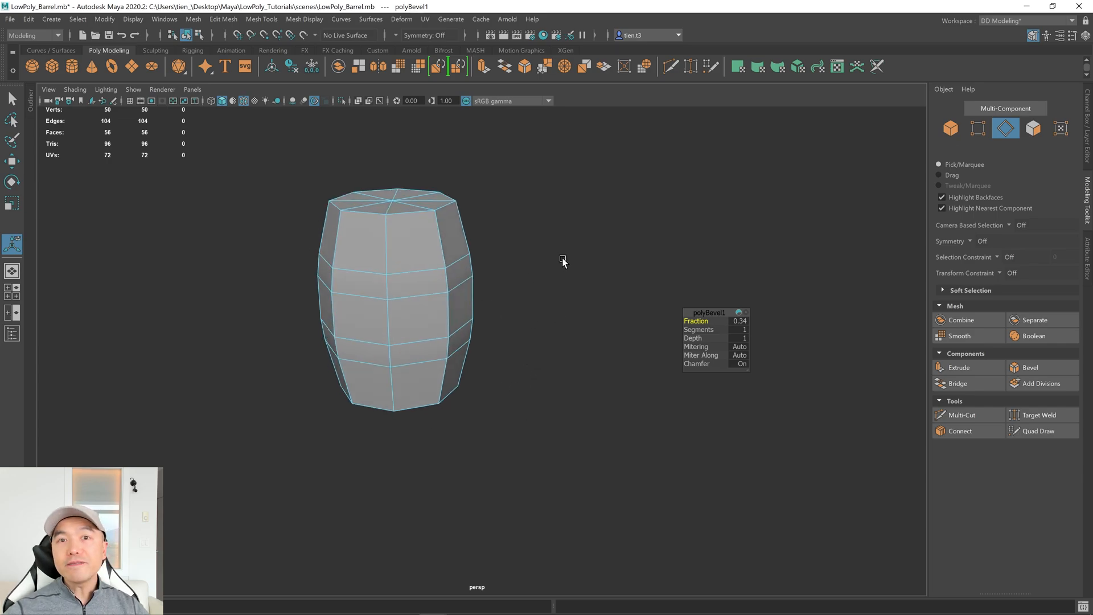
# - Select the two band face rings in face mode with Object Y symmetry
pyautogui.rightClick(563, 260)
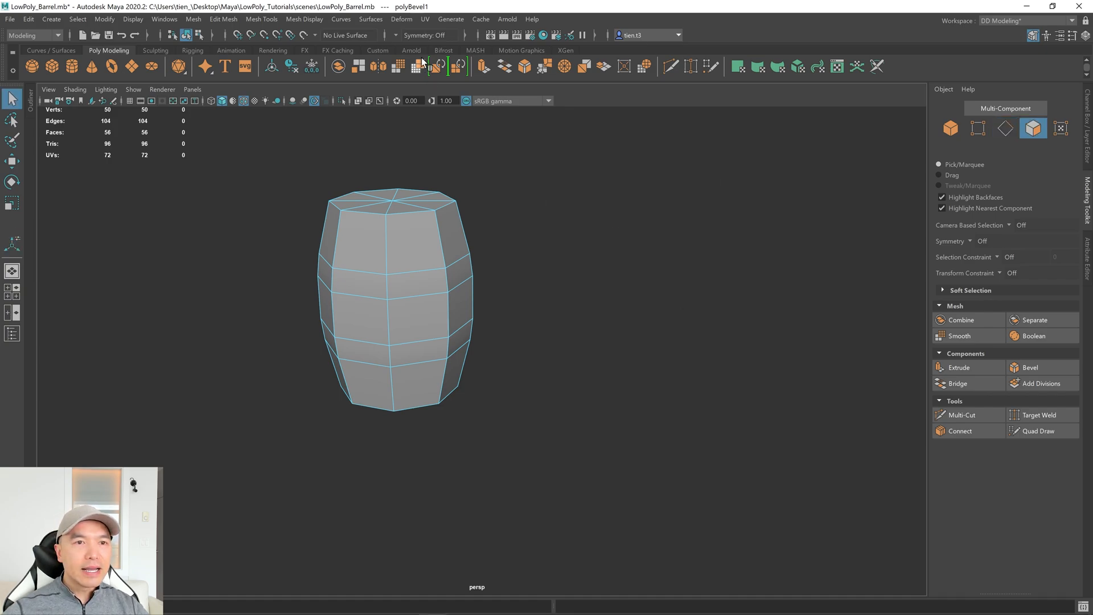
pyautogui.click(424, 36)
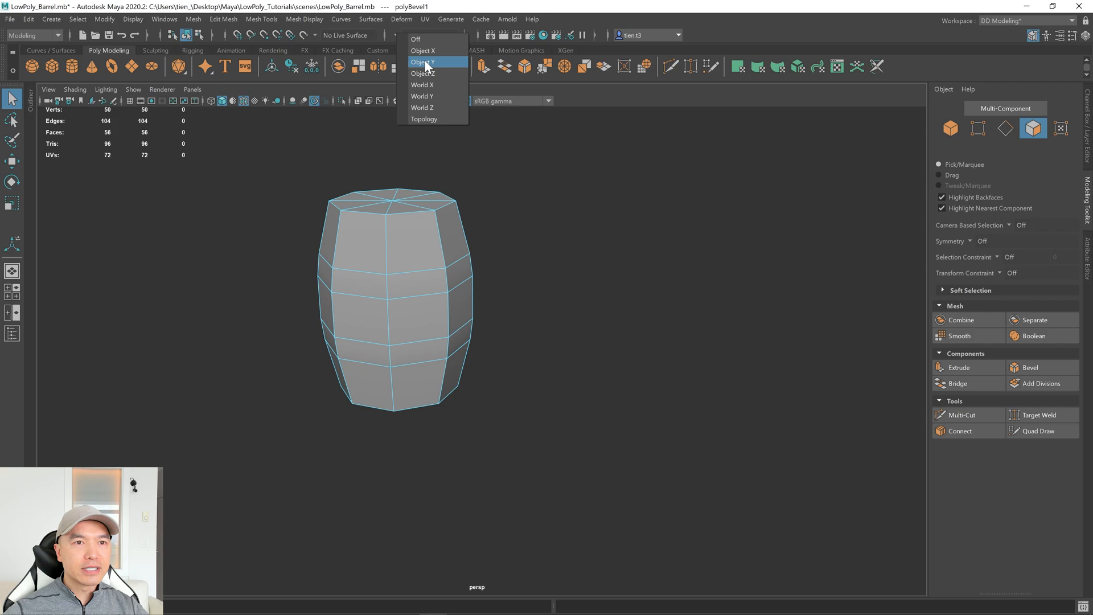
pyautogui.click(423, 61)
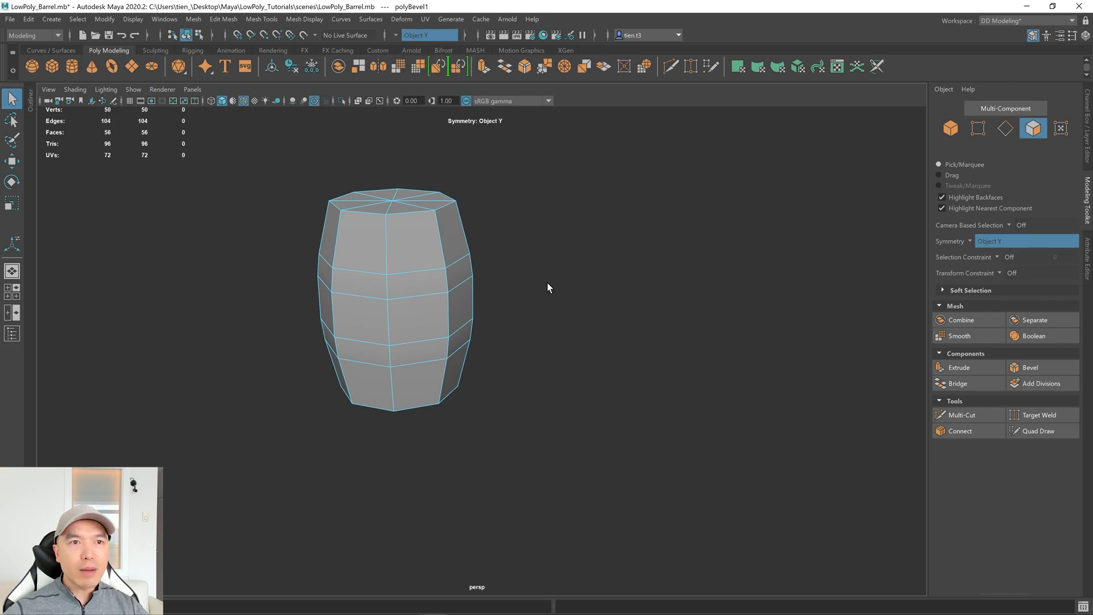
pyautogui.click(417, 319)
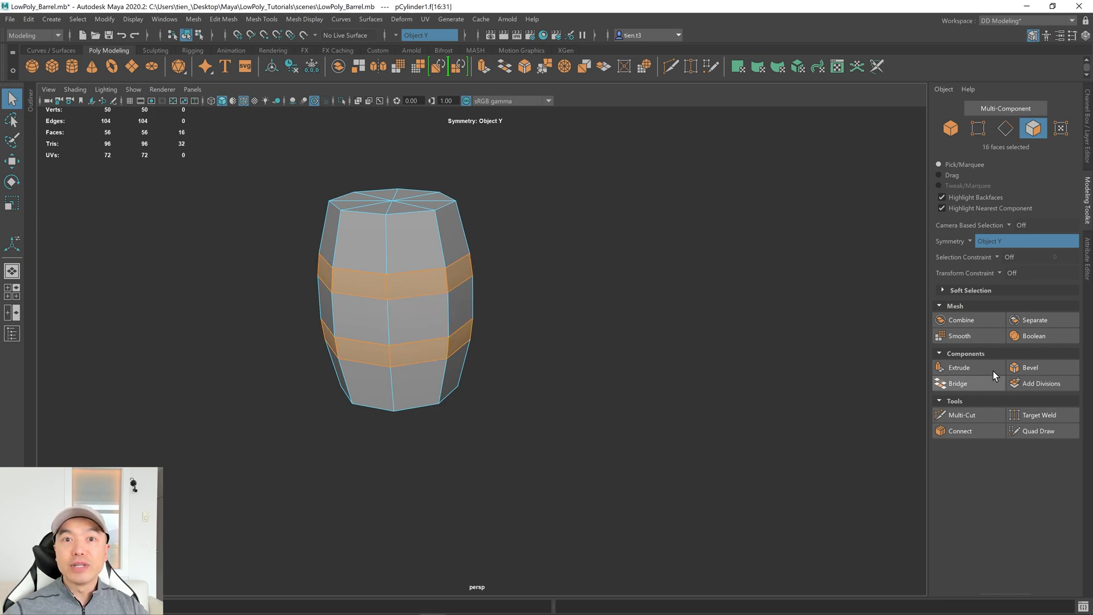
# - Extrude the band faces outward to Thickness 0.084, forming raised hoops
pyautogui.click(959, 368)
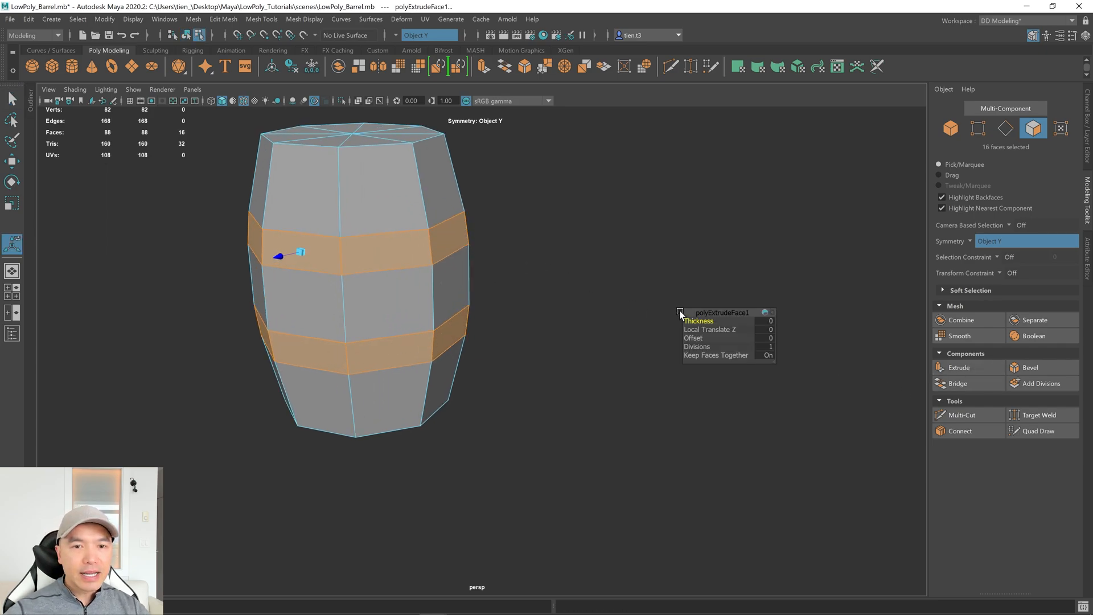
pyautogui.moveTo(697, 322); pyautogui.dragTo(726, 321)
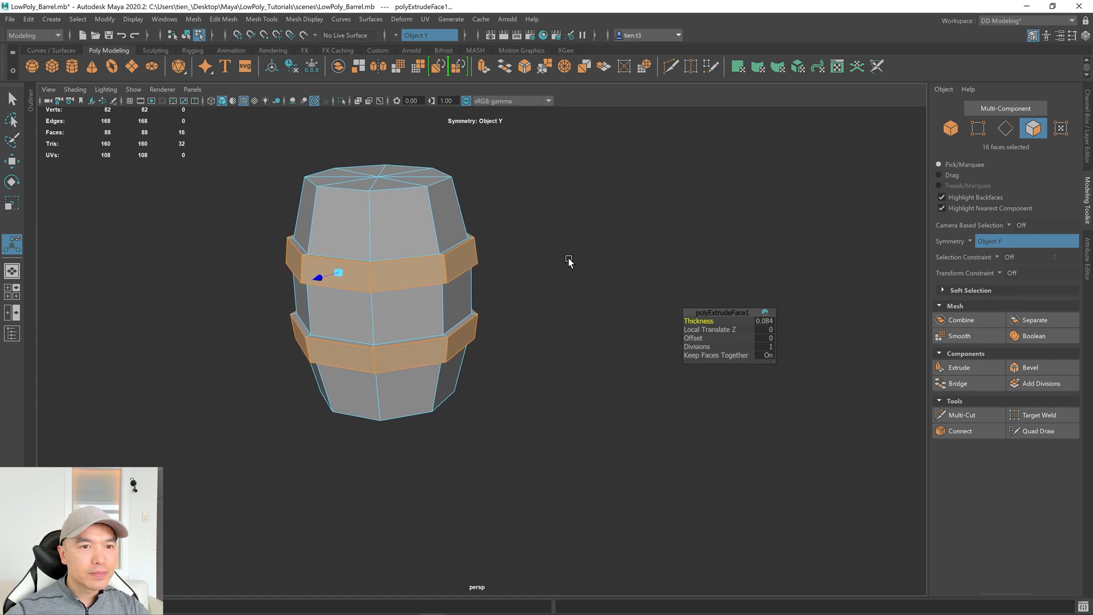
pyautogui.moveTo(568, 263); pyautogui.dragTo(563, 263)
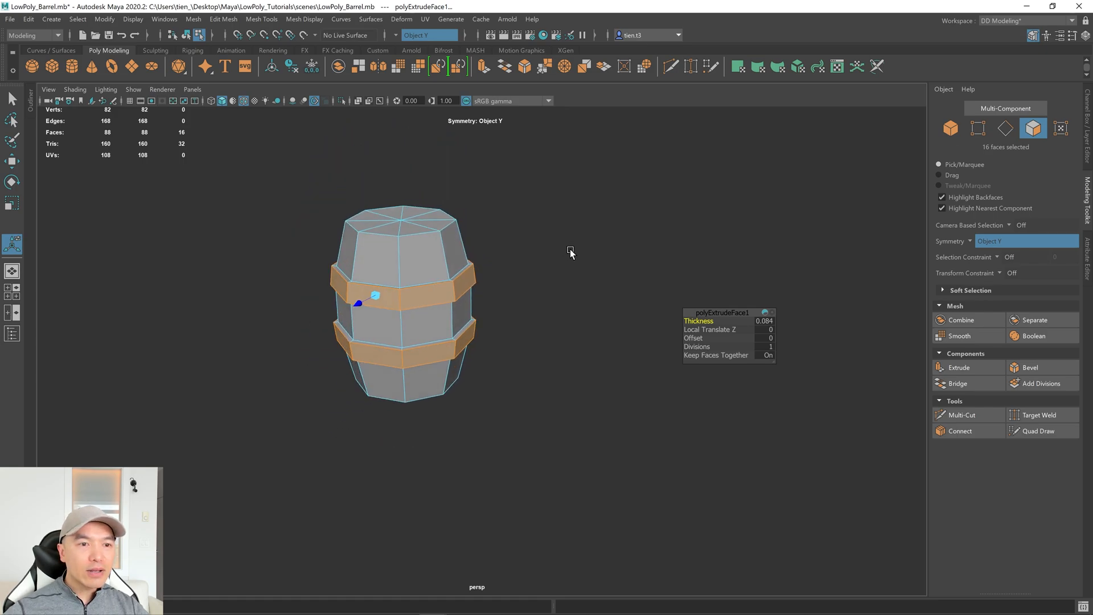
pyautogui.moveTo(570, 252); pyautogui.dragTo(421, 234)
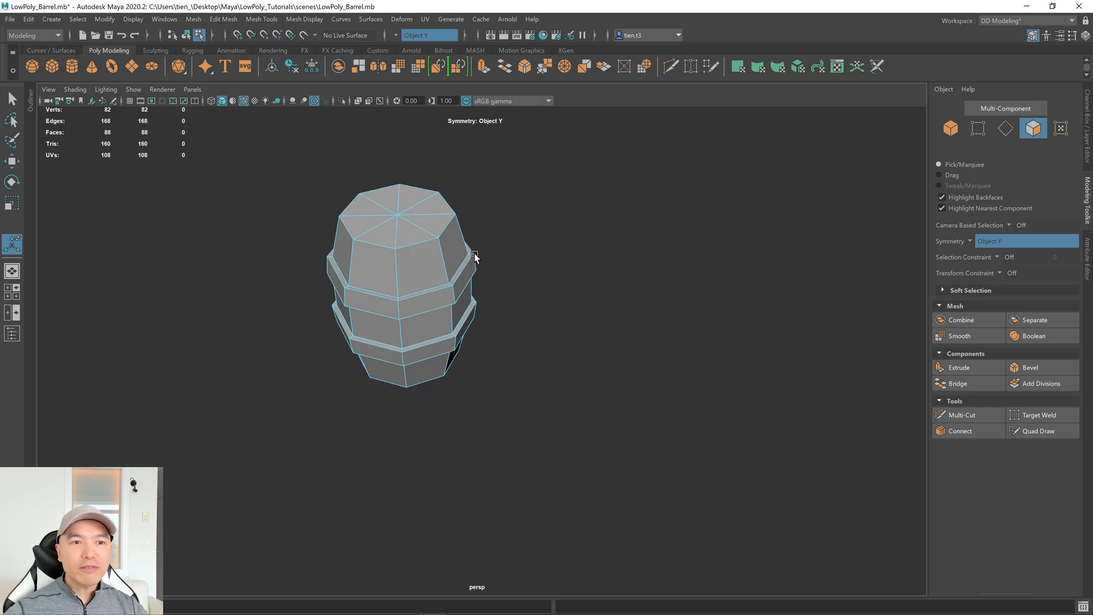
# - Extrude the cap faces with Offset about 0.102, then negative Thickness to recess the lids
pyautogui.click(418, 209)
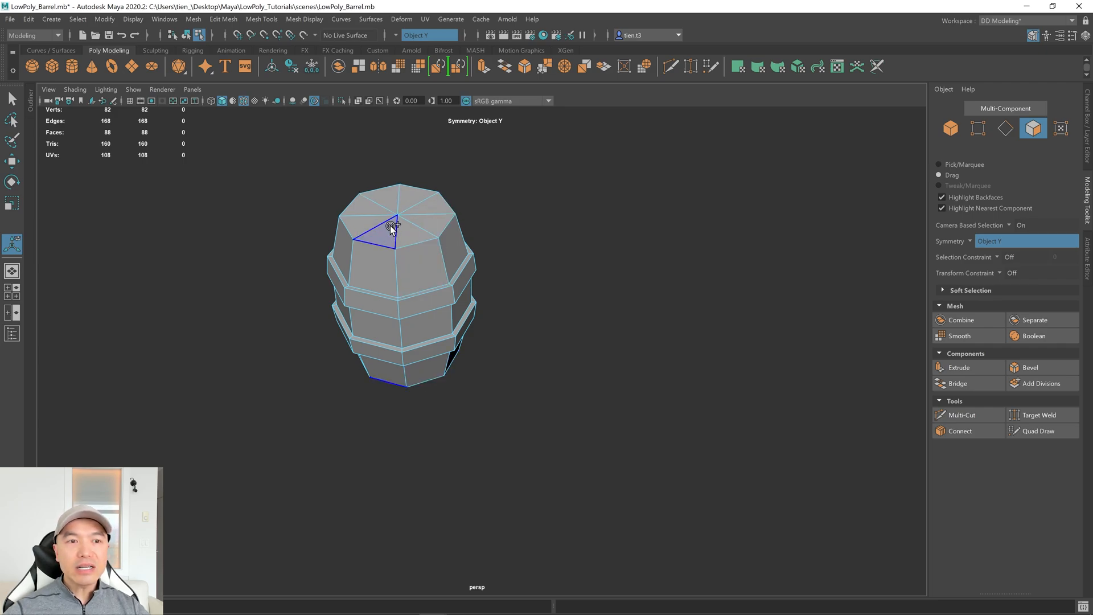
pyautogui.click(411, 213)
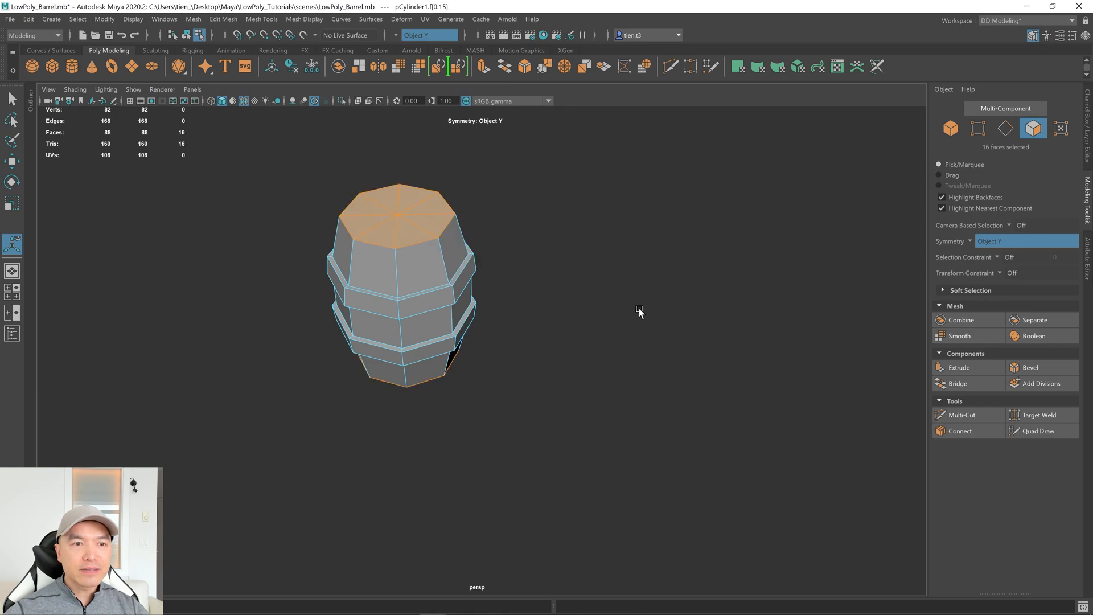
pyautogui.click(959, 368)
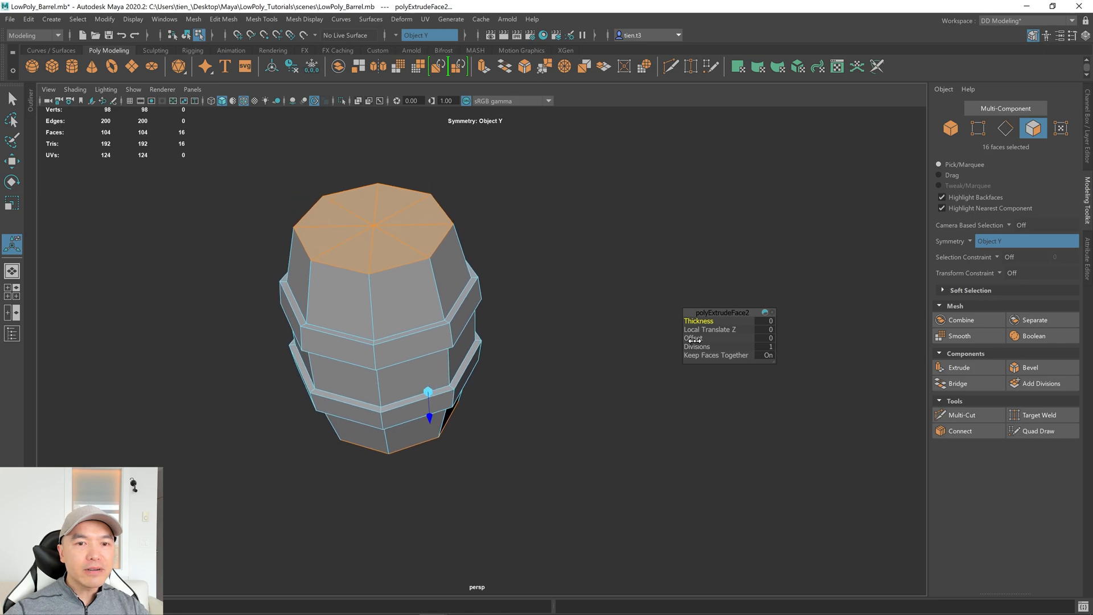
pyautogui.moveTo(693, 337); pyautogui.dragTo(722, 337)
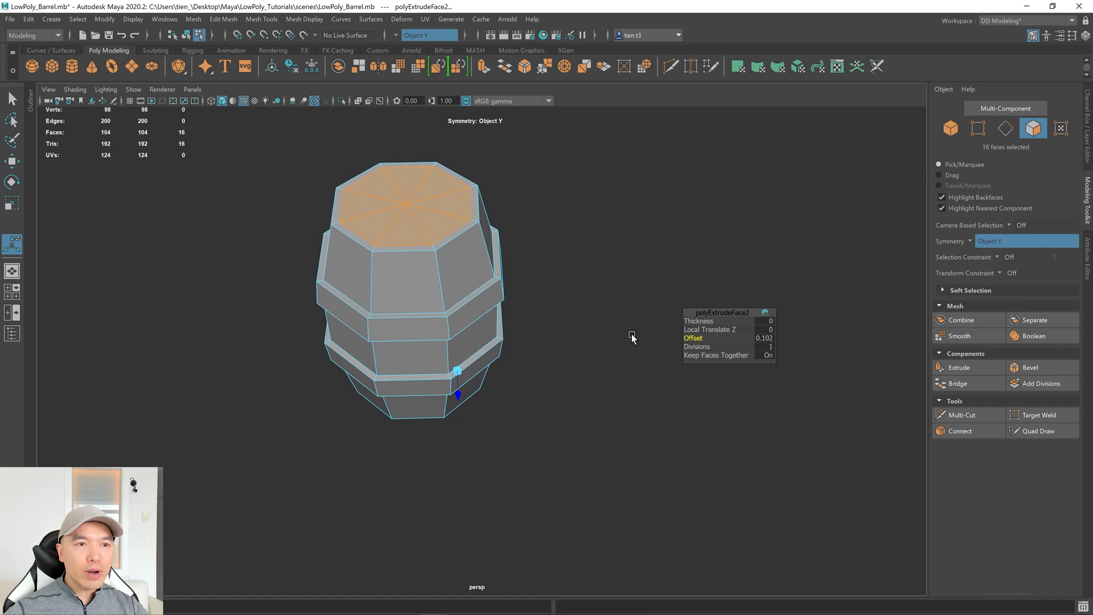
pyautogui.moveTo(693, 338); pyautogui.dragTo(704, 338)
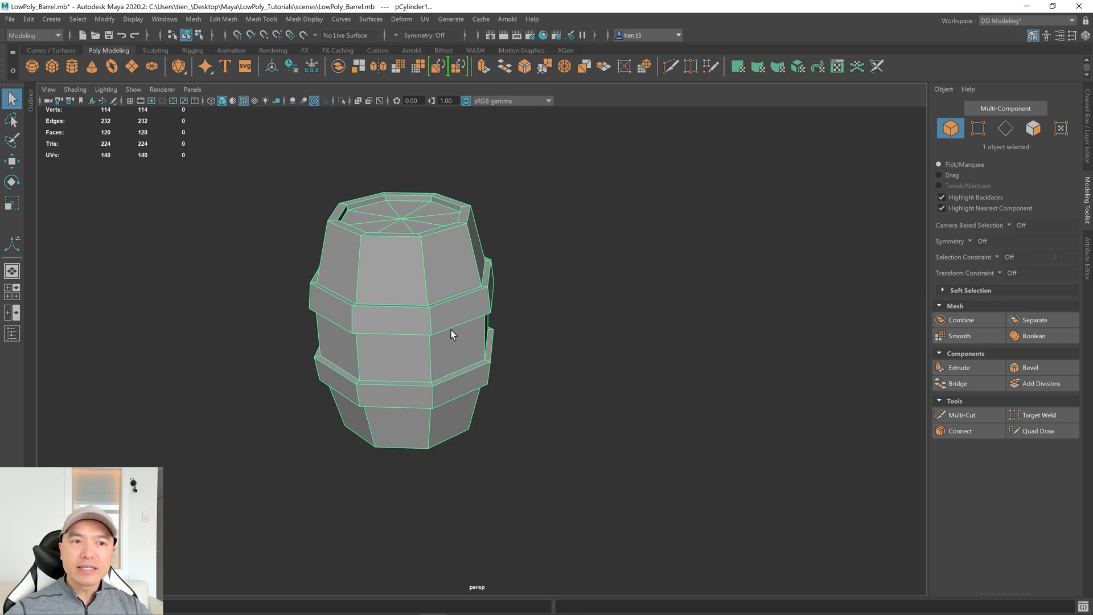
pyautogui.moveTo(340, 320)
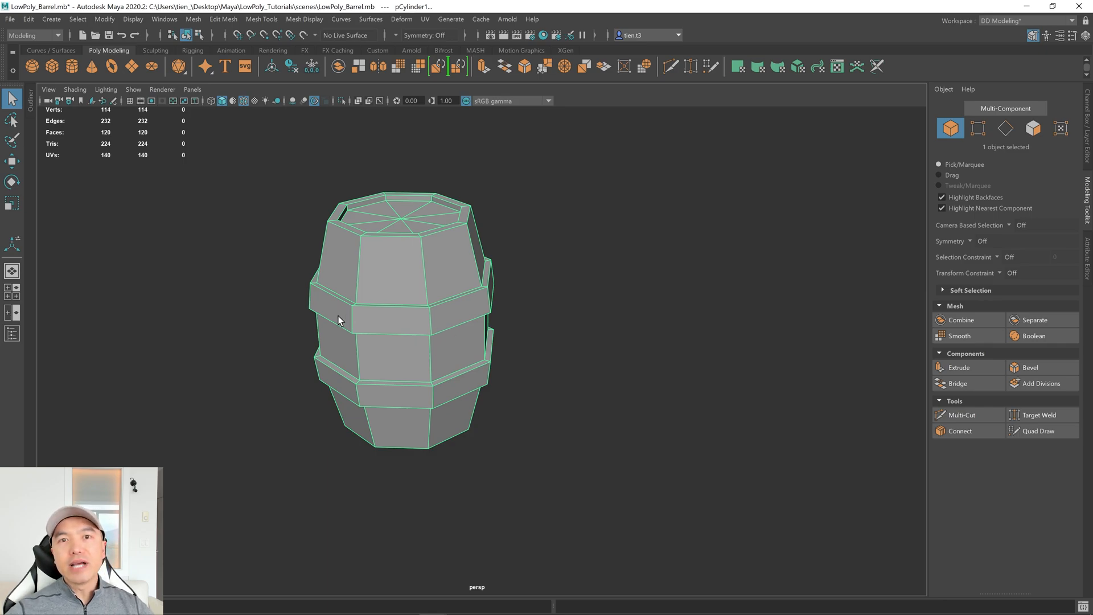
pyautogui.moveTo(341, 320); pyautogui.dragTo(552, 271)
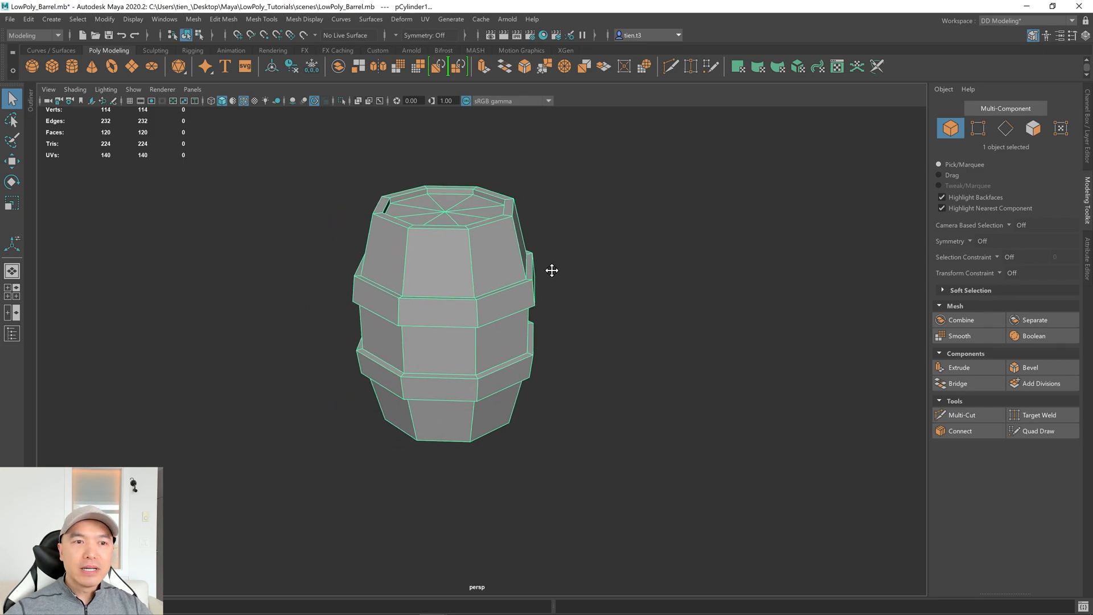
pyautogui.moveTo(551, 271); pyautogui.dragTo(516, 278)
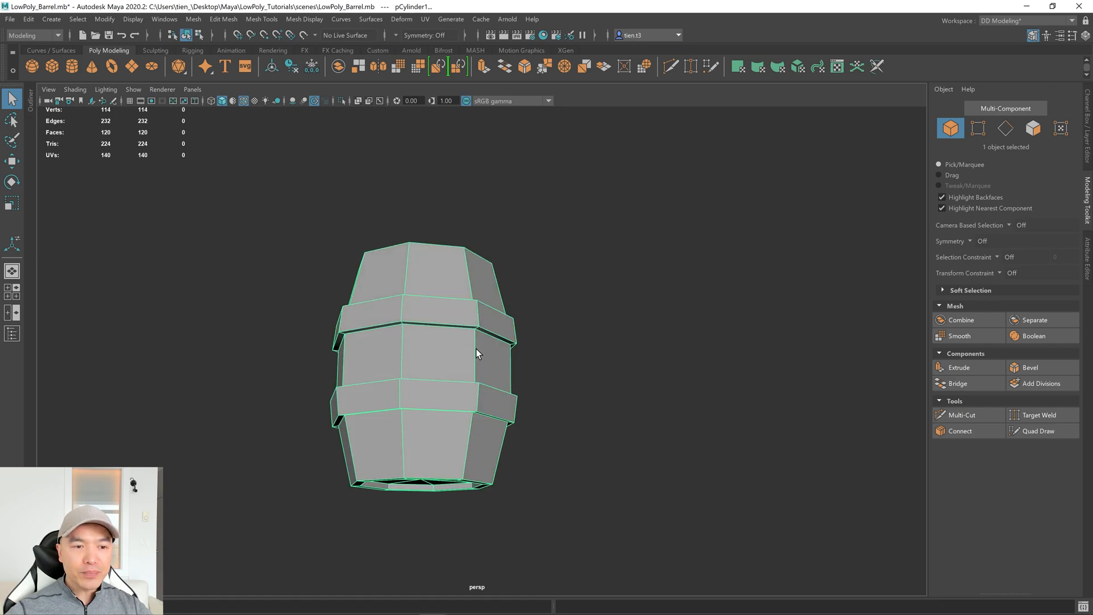
pyautogui.moveTo(477, 354); pyautogui.dragTo(527, 470)
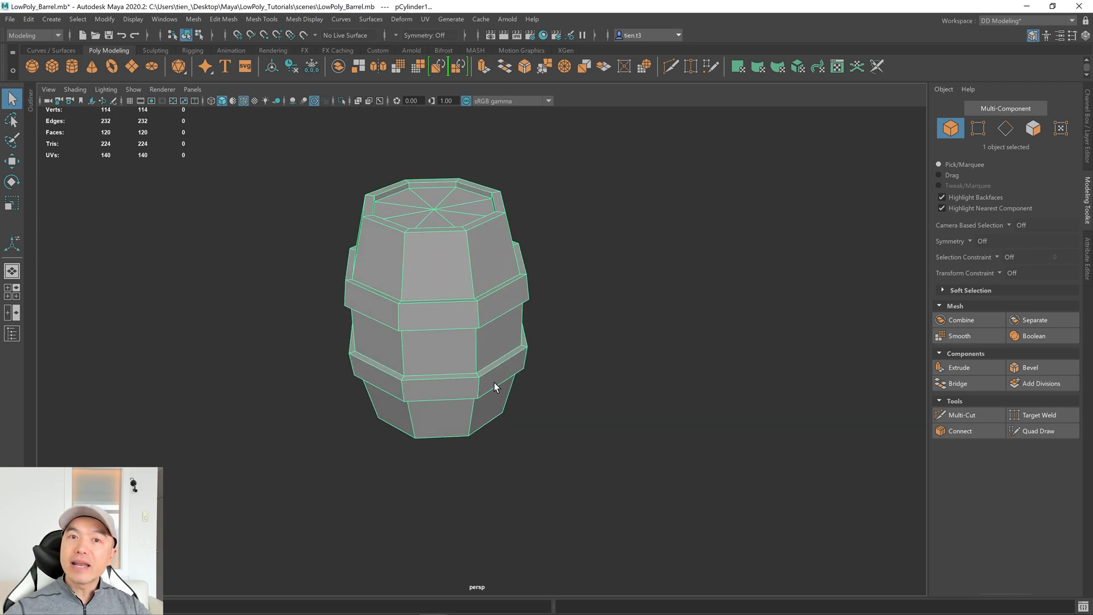
pyautogui.moveTo(760, 324)
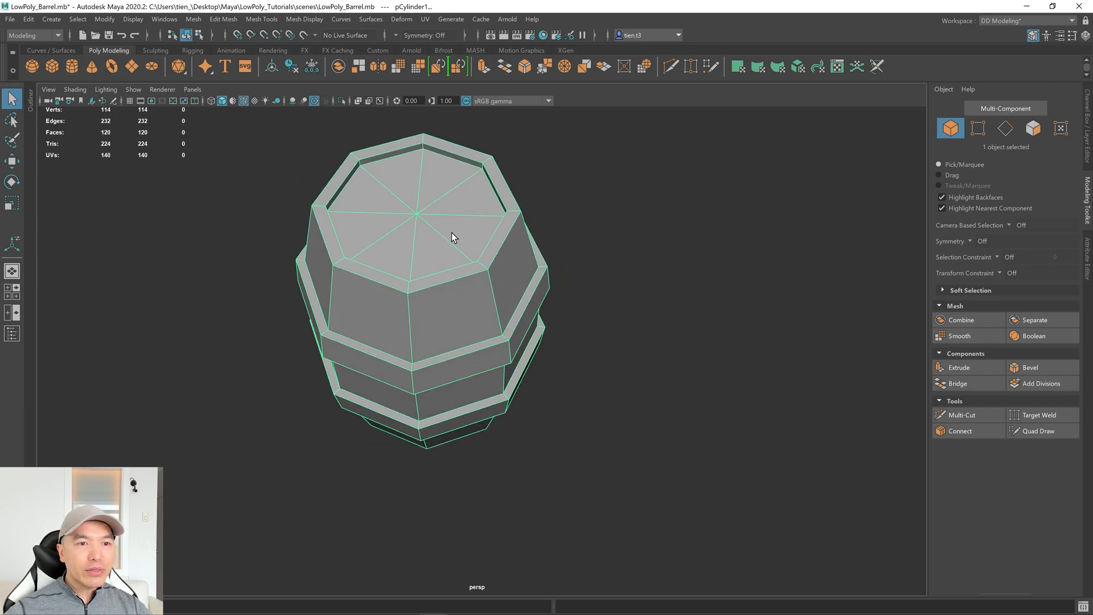
pyautogui.click(1038, 414)
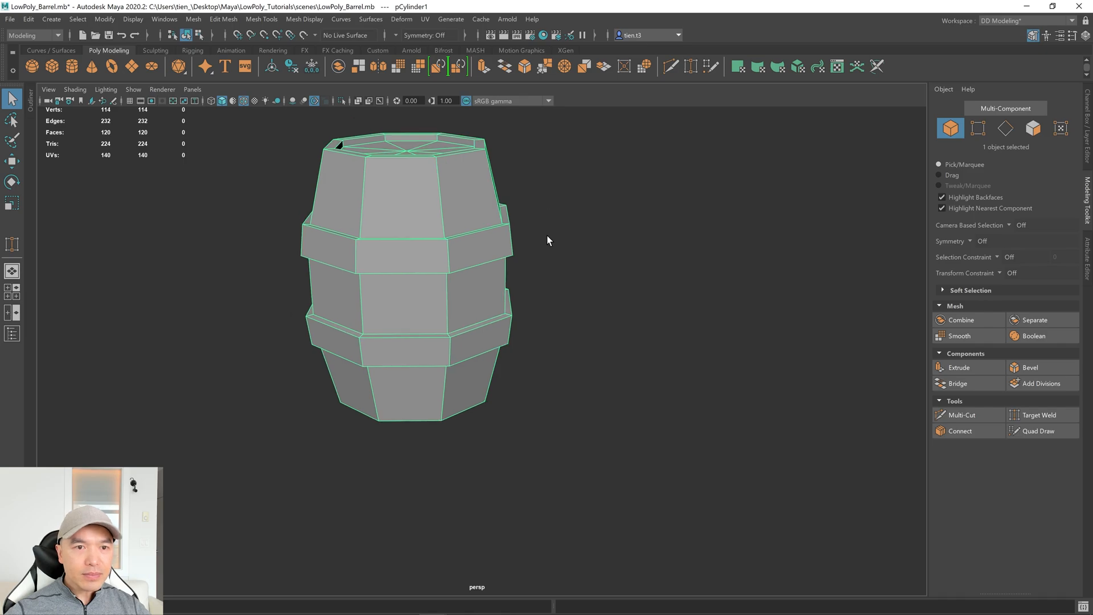
pyautogui.moveTo(548, 240); pyautogui.dragTo(456, 208)
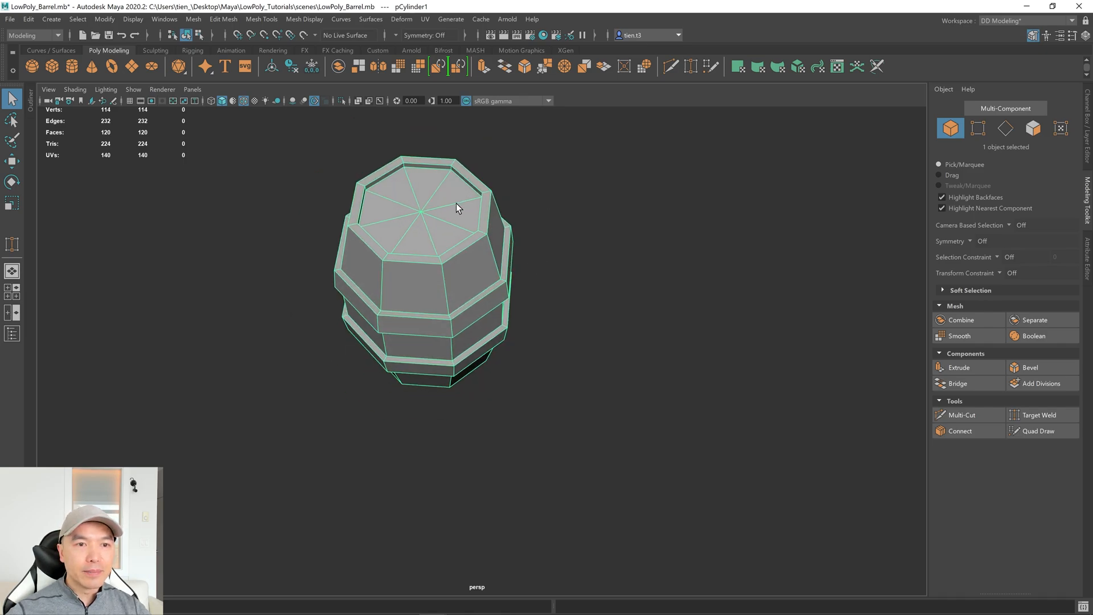